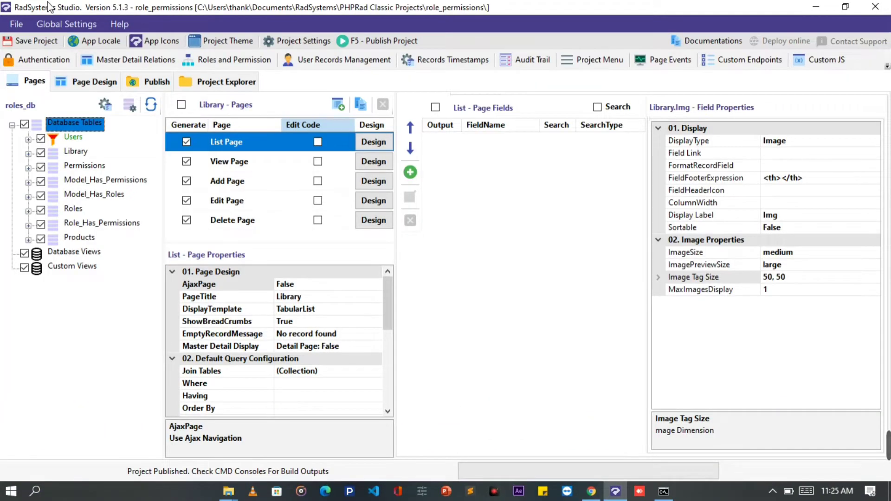
pyautogui.moveTo(118, 21)
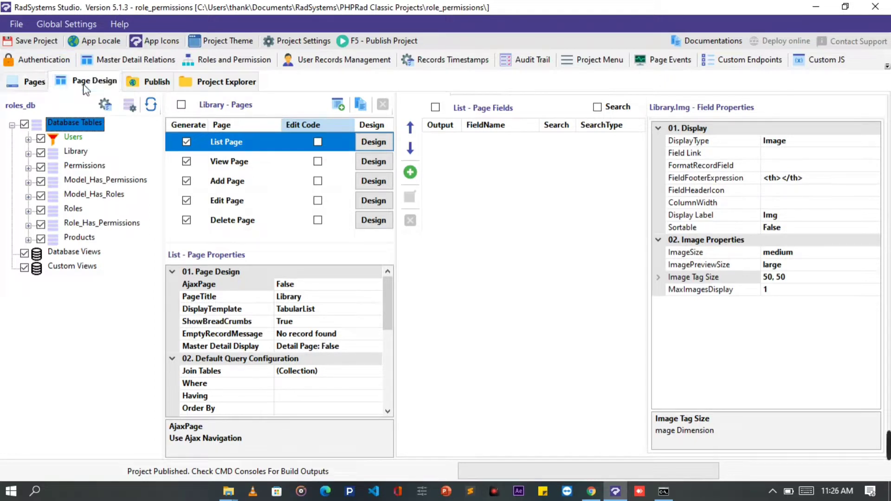
# Show the empty Home page in the Page Design workspace.
pyautogui.click(93, 81)
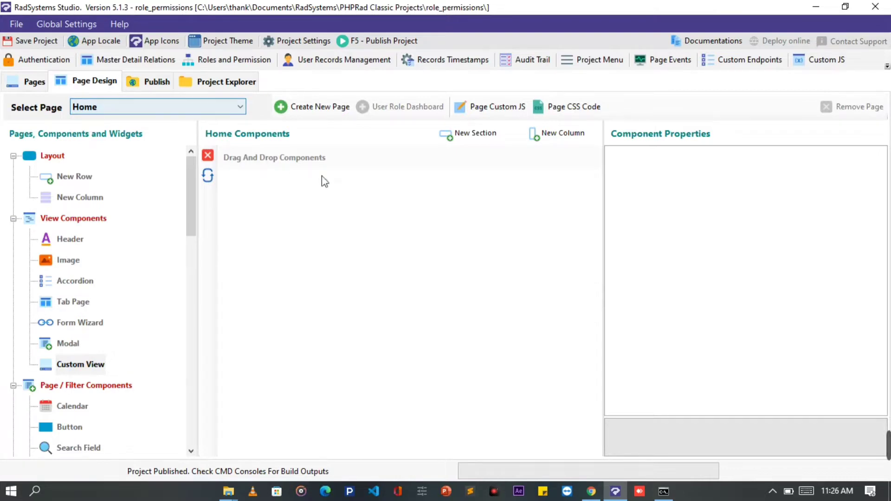
pyautogui.moveTo(486, 140)
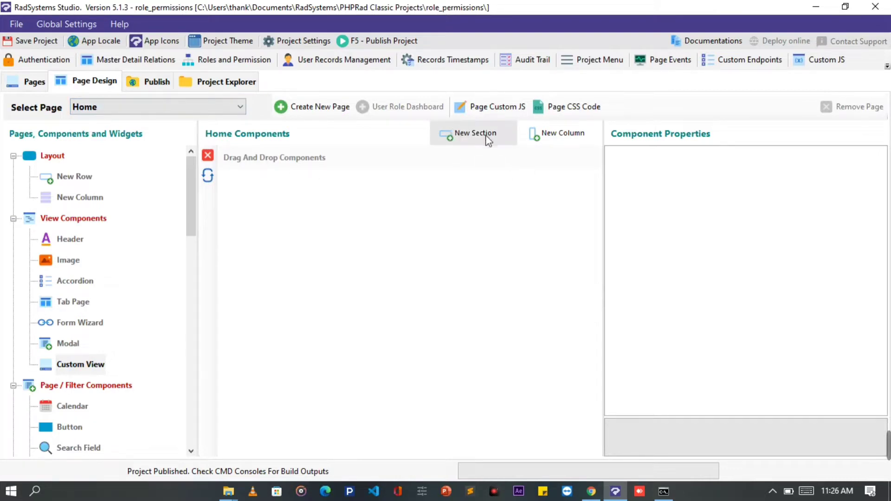
# Add a new Home page section whose column is sized col-12 p-0.
pyautogui.click(473, 133)
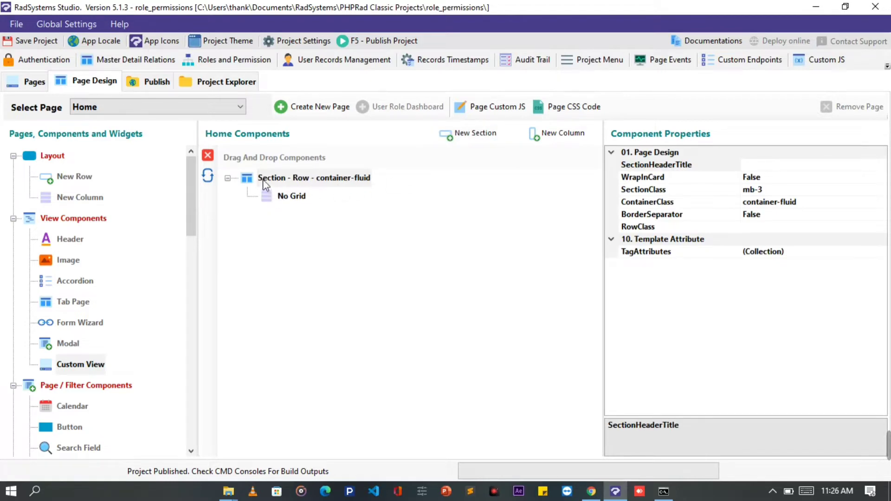
pyautogui.moveTo(295, 206)
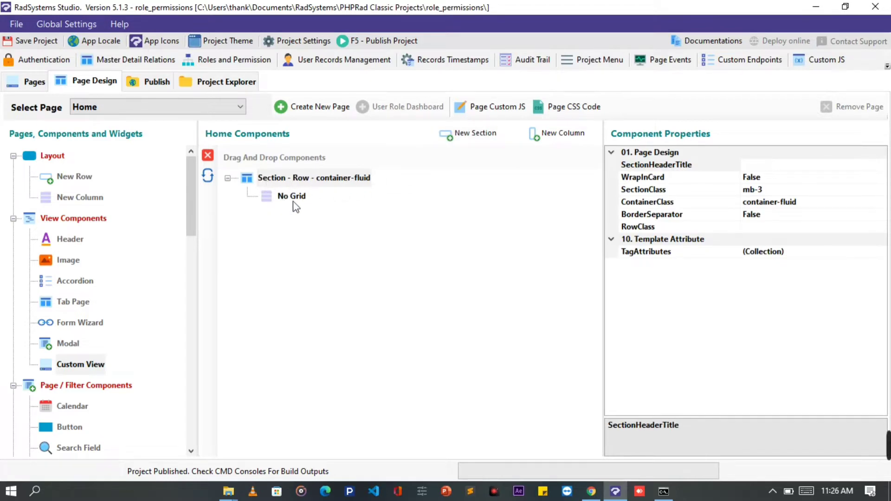
pyautogui.moveTo(281, 203)
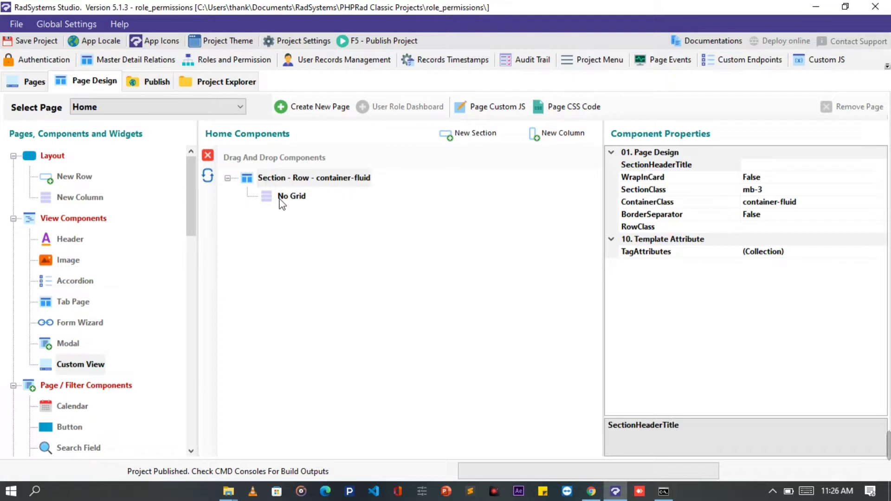
pyautogui.click(291, 195)
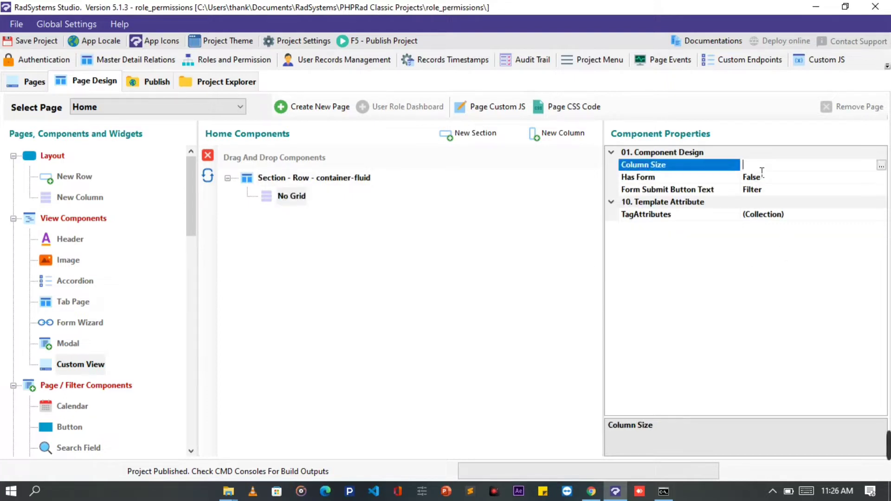
pyautogui.write('col-12 p-')
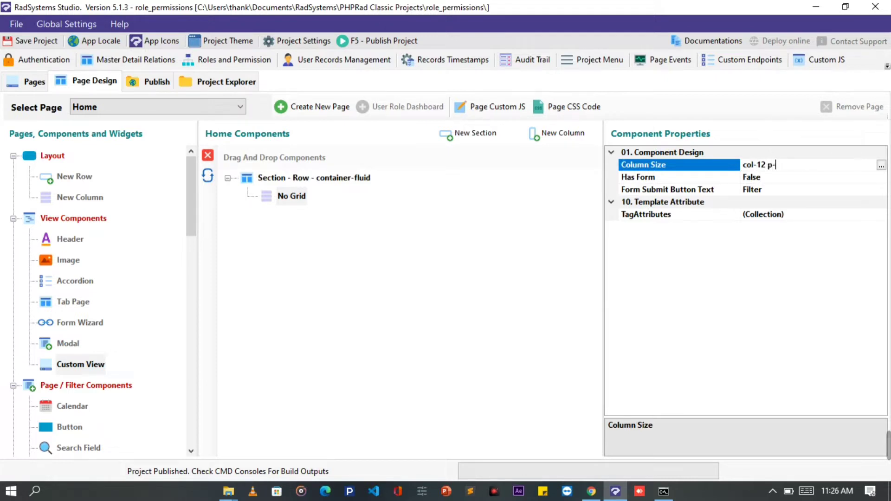
pyautogui.write('0')
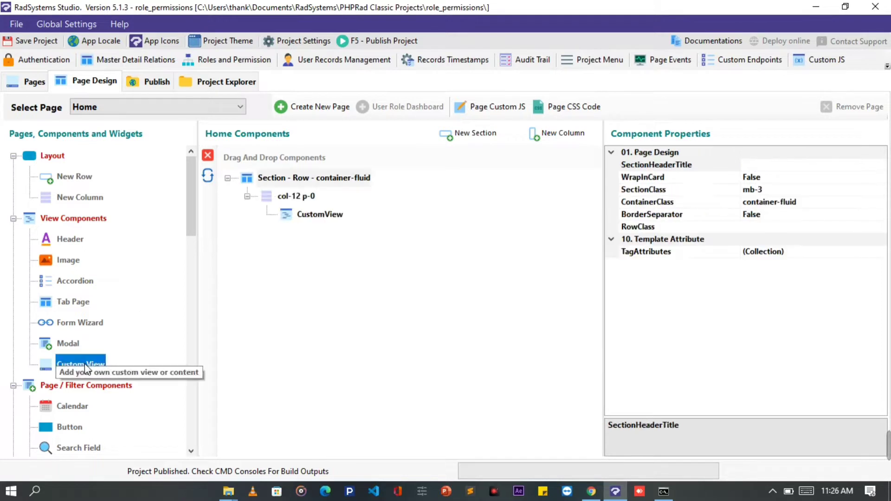
# Open the CustomView component's custom code editor and focus its default div.
pyautogui.click(320, 214)
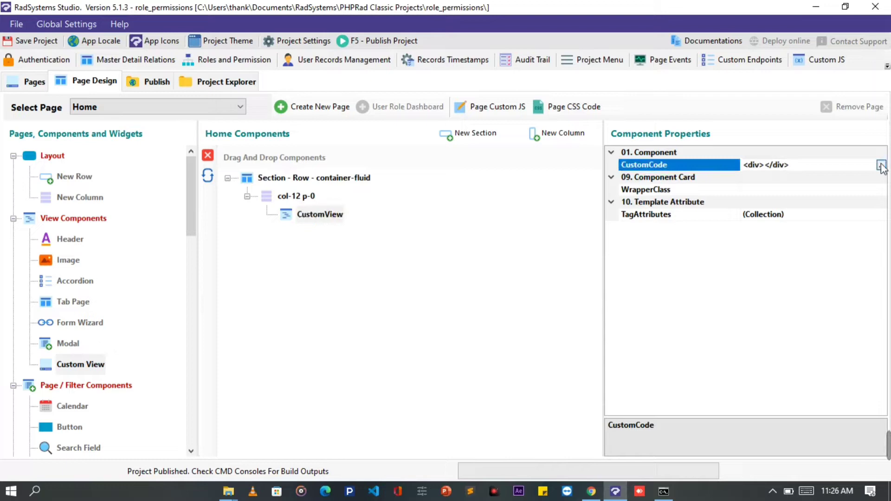
pyautogui.click(881, 165)
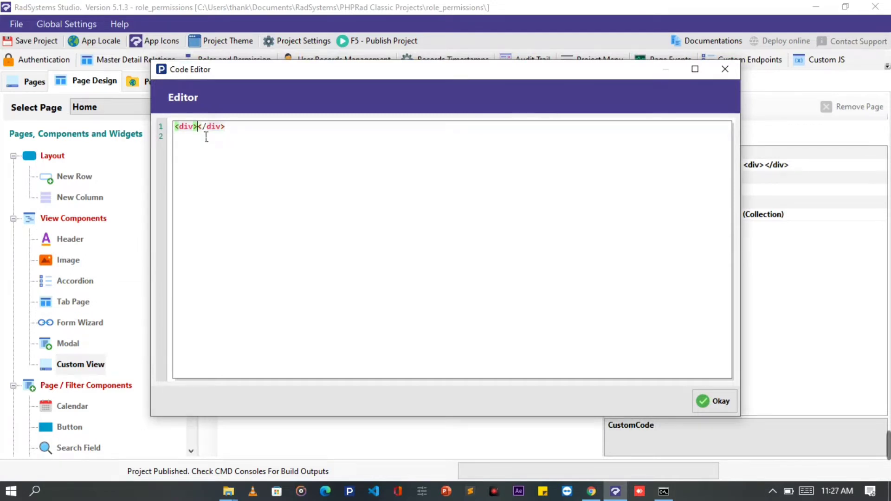
pyautogui.click(373, 491)
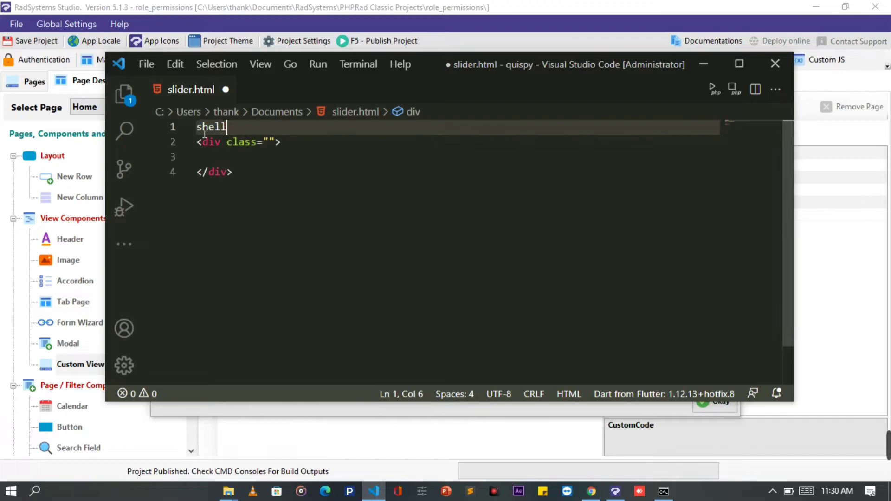
# Type the shell comment, slider101 carousel wrapper, carousel-inner and carousel-item divs.
pyautogui.write('<!-- shell 1 -->')
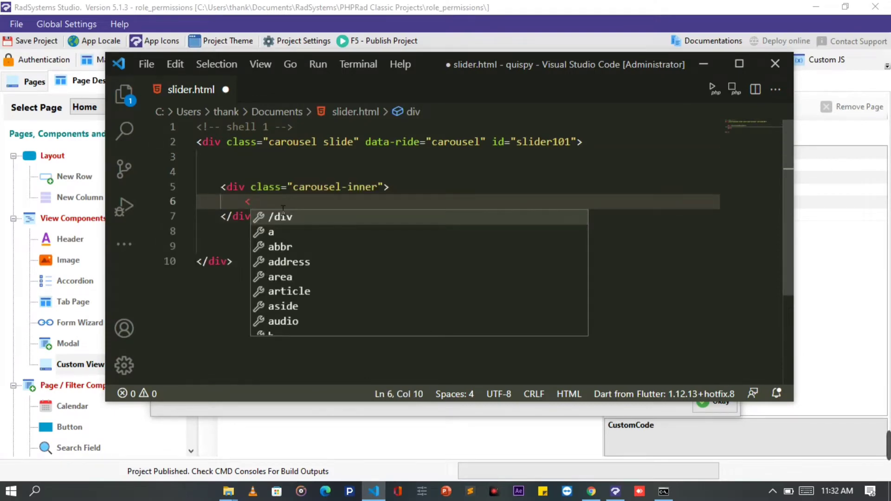
pyautogui.write('div')
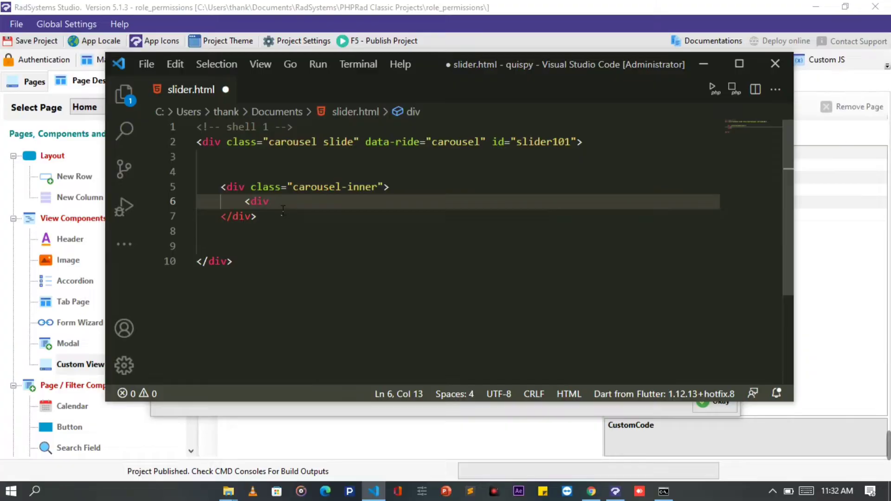
pyautogui.write('class="carousel-item">')
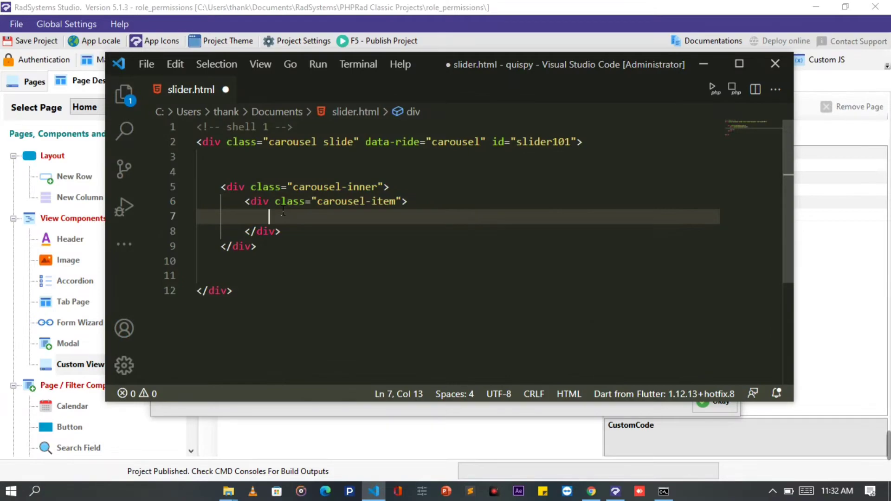
pyautogui.write('<img')
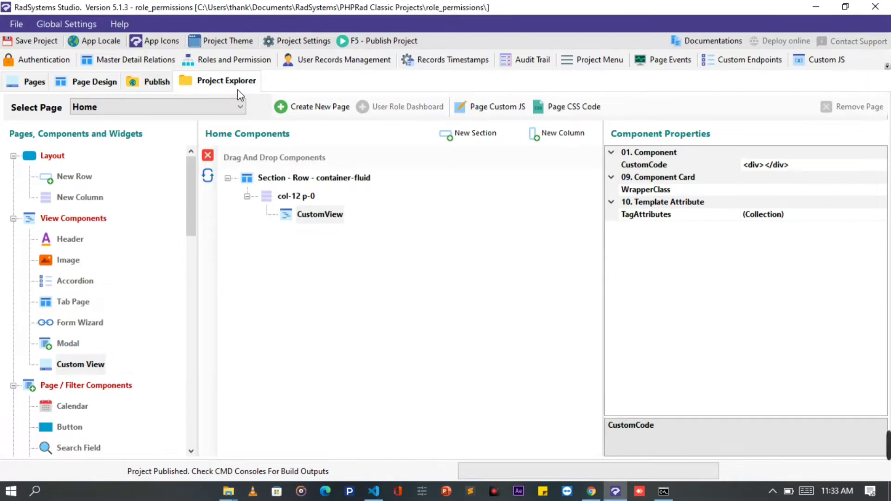
# Browse public/images in Project Explorer to find the background1–background10 pictures.
pyautogui.click(227, 81)
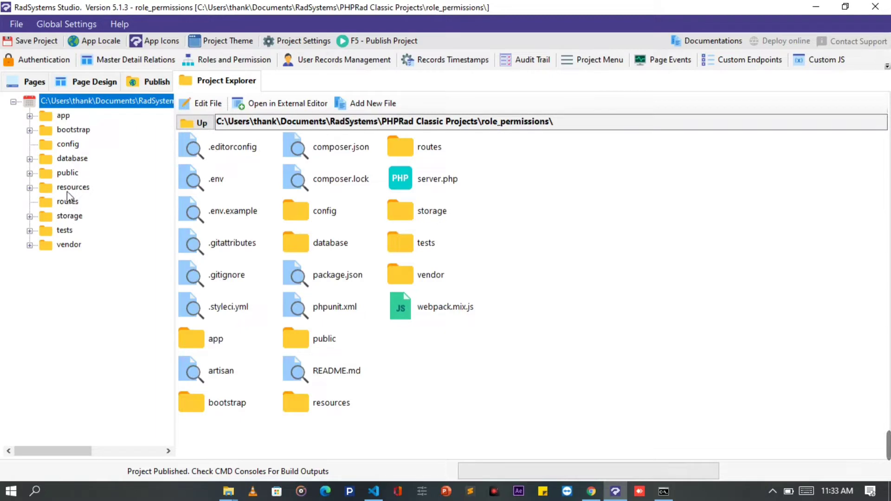
pyautogui.doubleClick(68, 173)
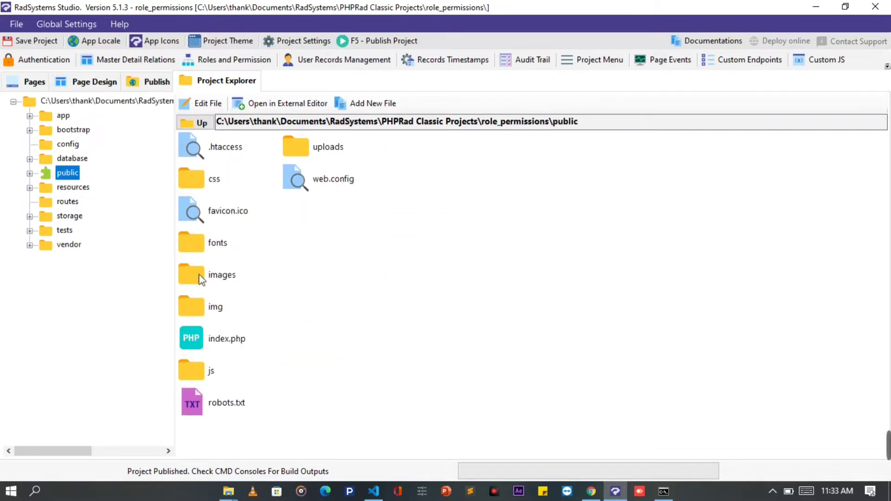
pyautogui.doubleClick(223, 274)
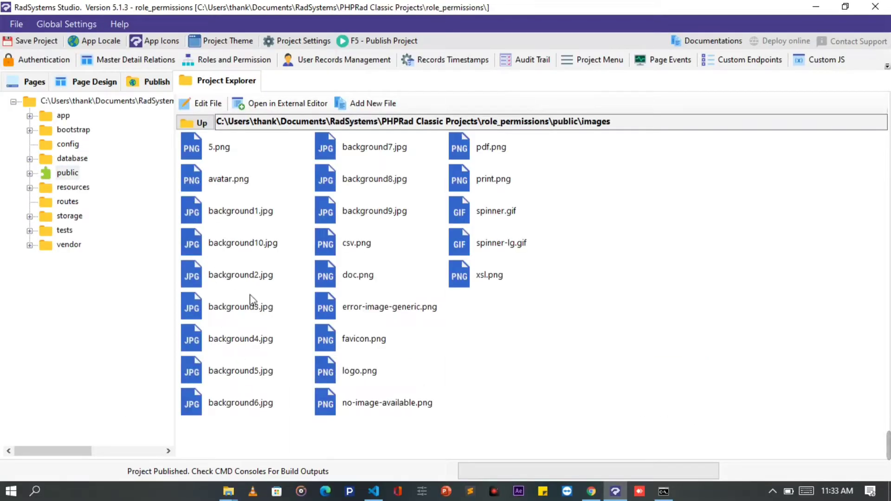
pyautogui.moveTo(358, 101)
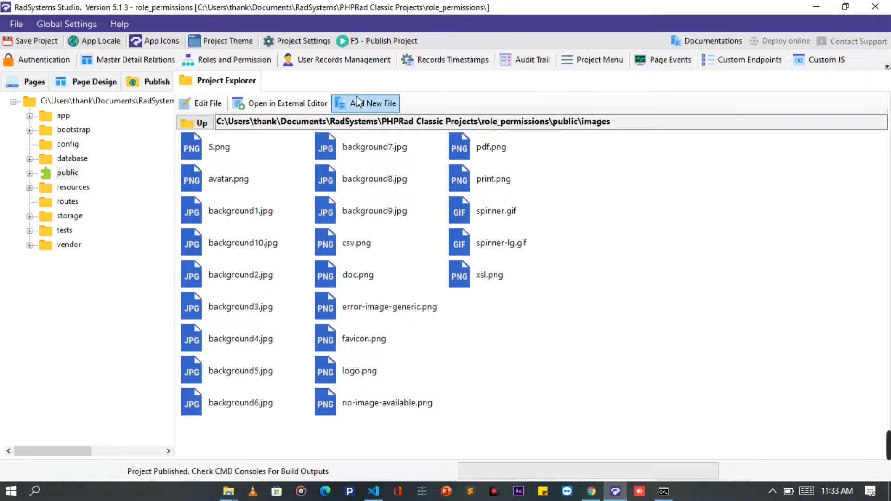
pyautogui.click(370, 103)
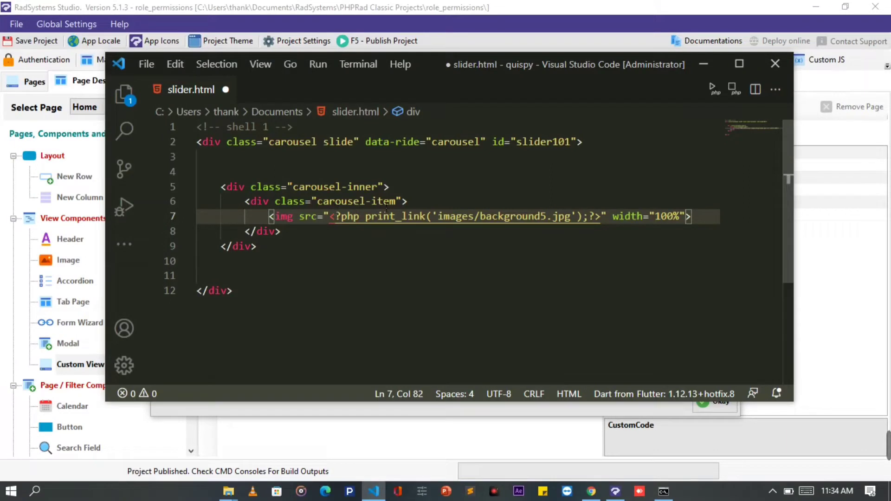
# Duplicate the carousel item for background6 and background7, marking the first item active.
pyautogui.press('Enter')
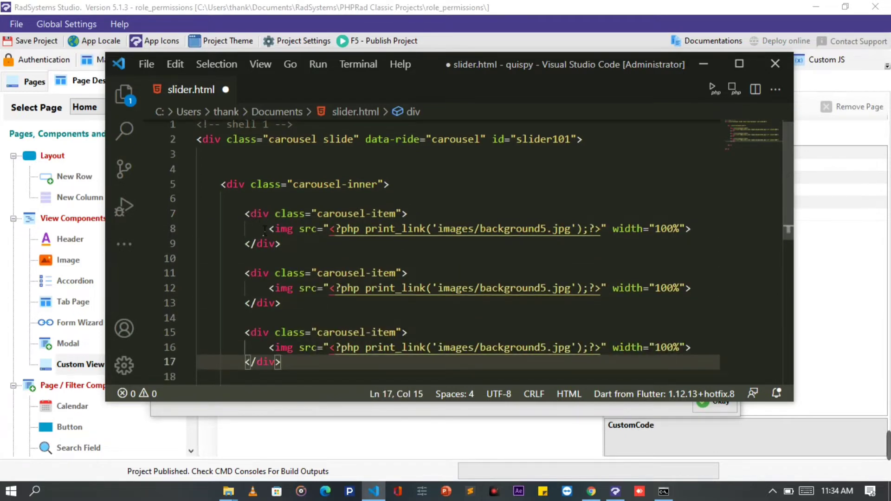
pyautogui.scroll(-3)
pyautogui.write('6')
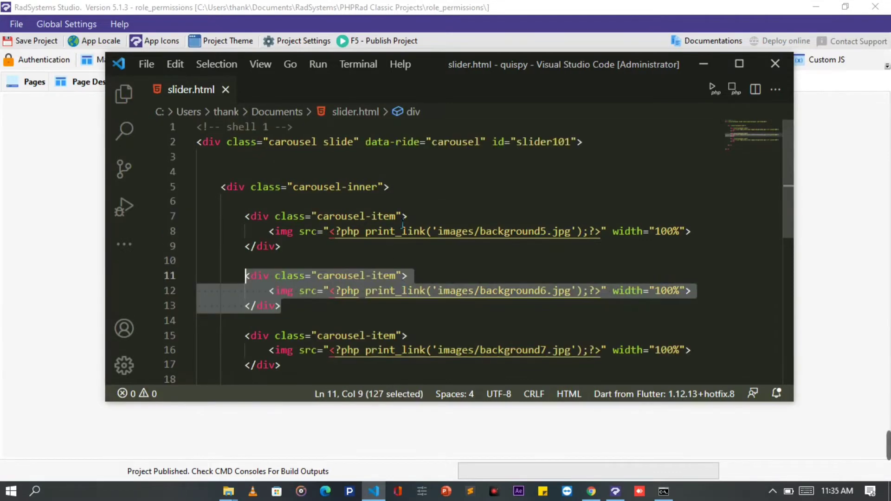
pyautogui.write('active')
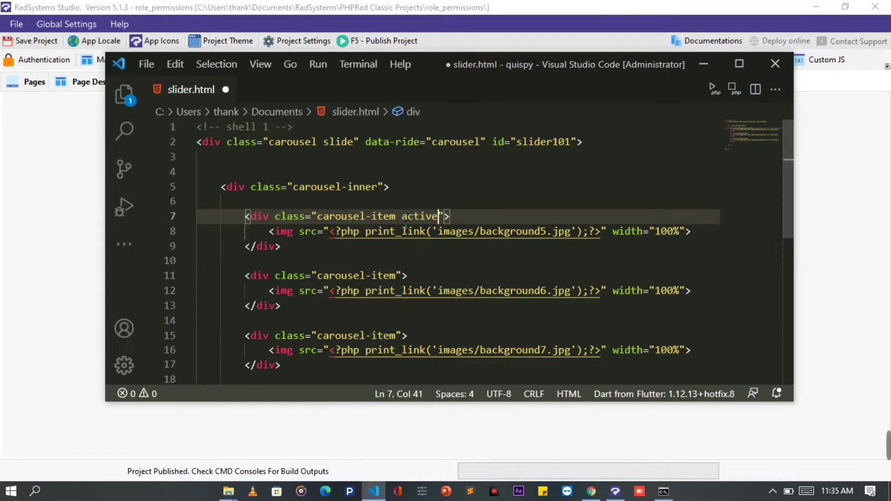
pyautogui.moveTo(591, 324)
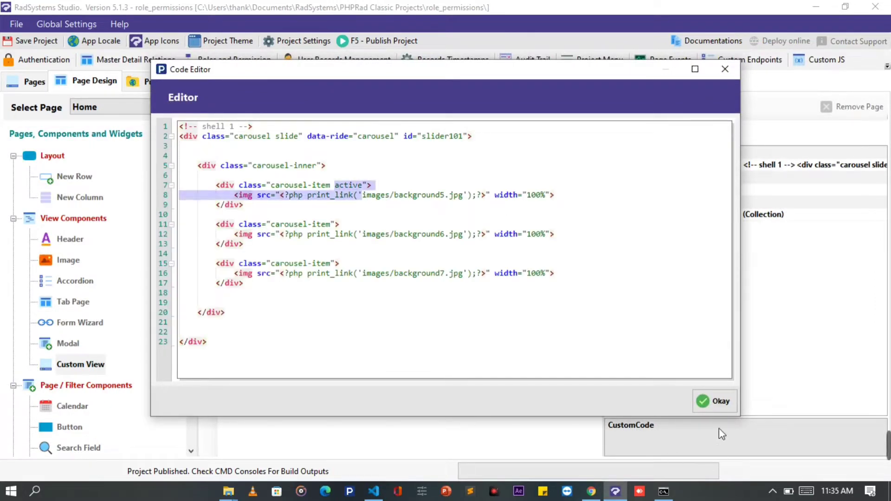
# Confirm the carousel code in the Custom View, publish the project, and preview in Chrome.
pyautogui.click(714, 401)
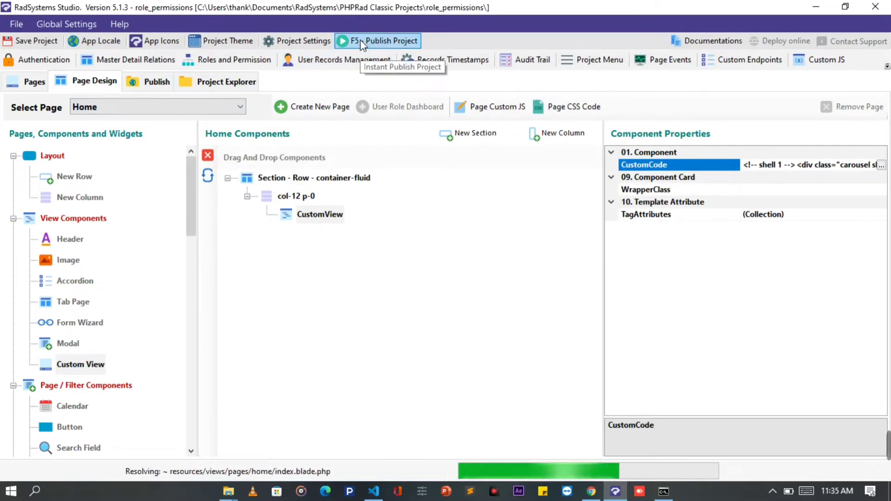
pyautogui.click(384, 41)
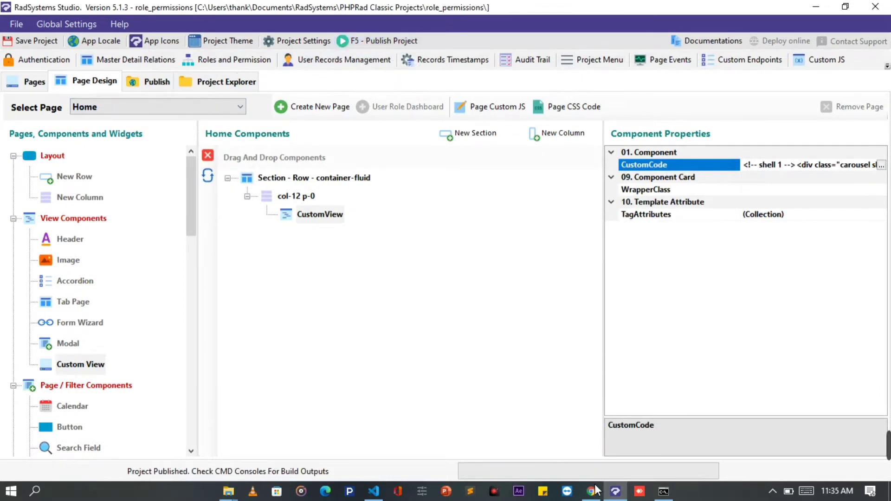
pyautogui.click(590, 491)
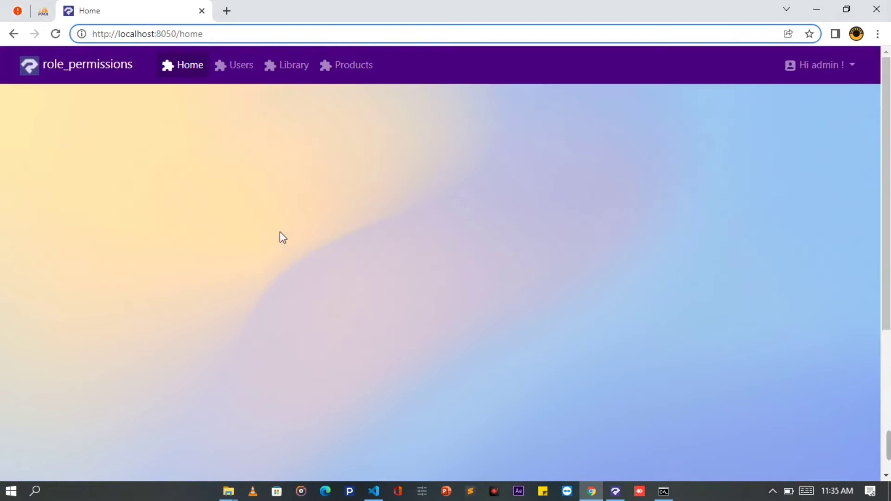
pyautogui.moveTo(457, 80)
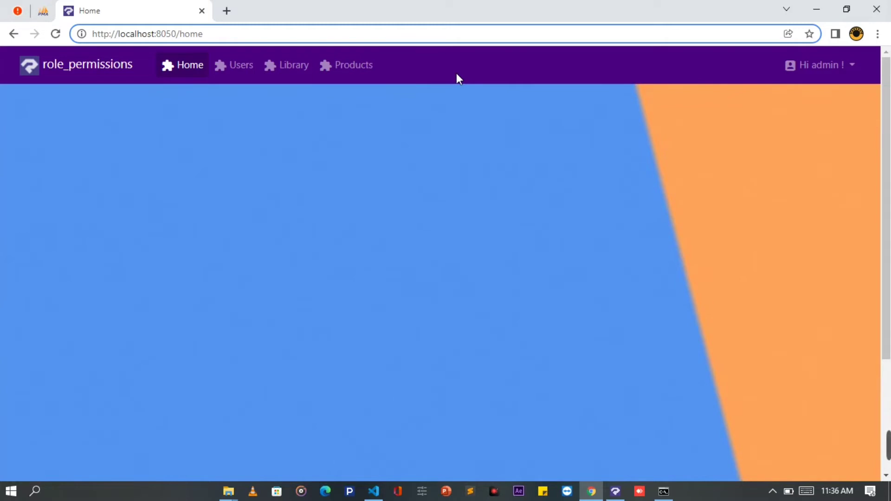
# Reload localhost:8050/home and watch the carousel advance to the blue and orange slide.
pyautogui.click(614, 491)
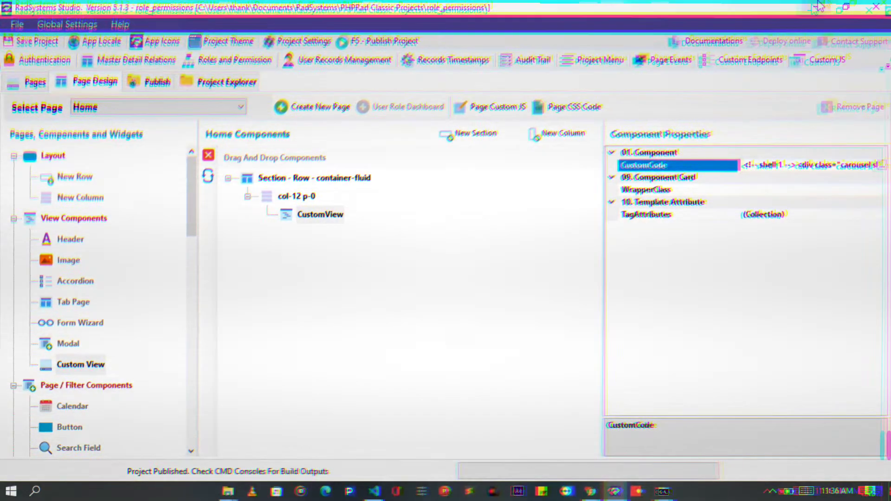
# Add a carousel-control-prev link for slider101 with a carousel-control-prev-icon span.
pyautogui.click(373, 491)
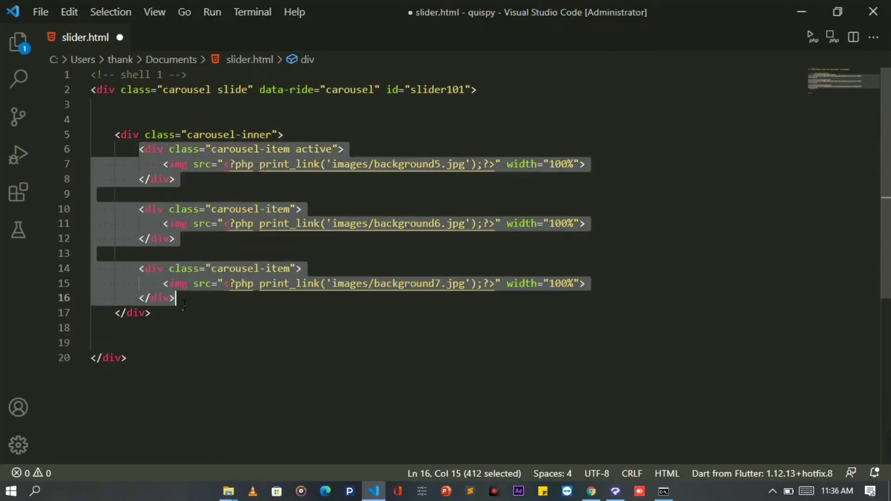
pyautogui.click(153, 313)
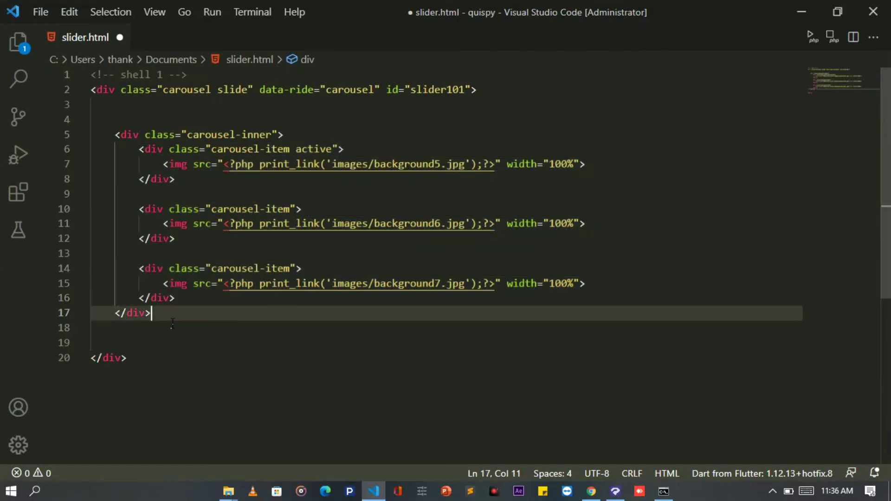
pyautogui.write('<a')
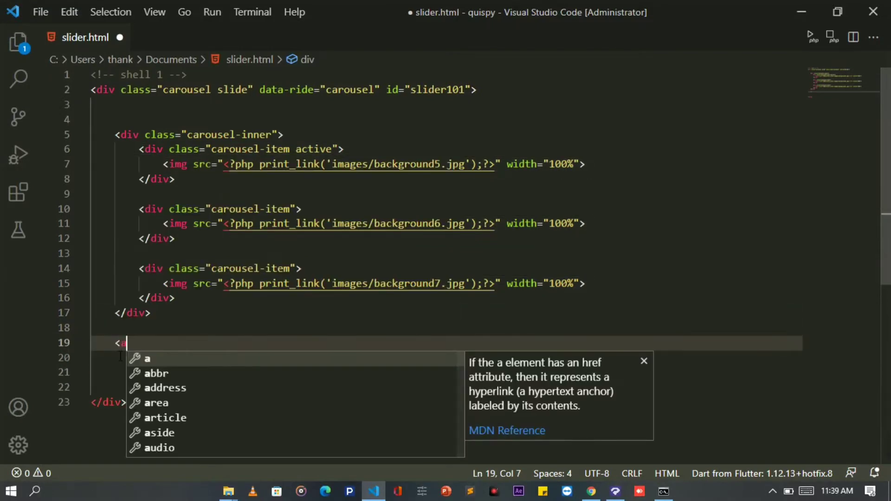
pyautogui.write('class="carousel-control-prev" href="slider101" data-slide="prev"></a>')
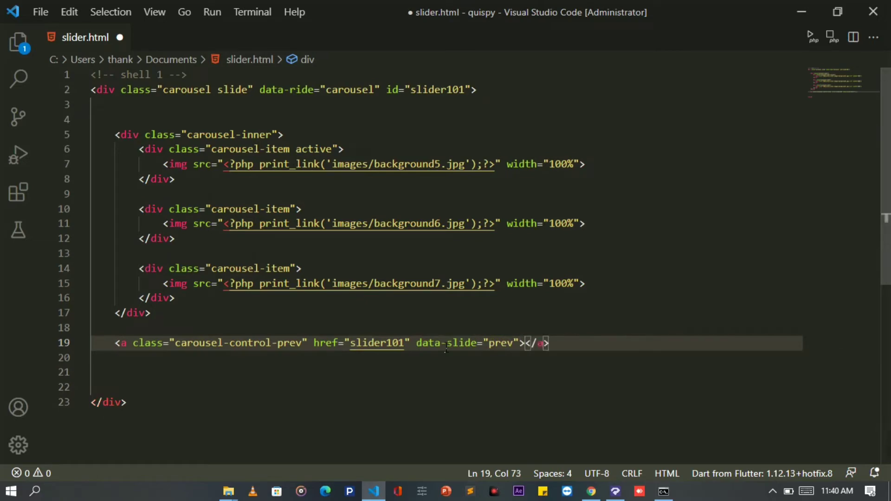
pyautogui.write('<span class=""></span>')
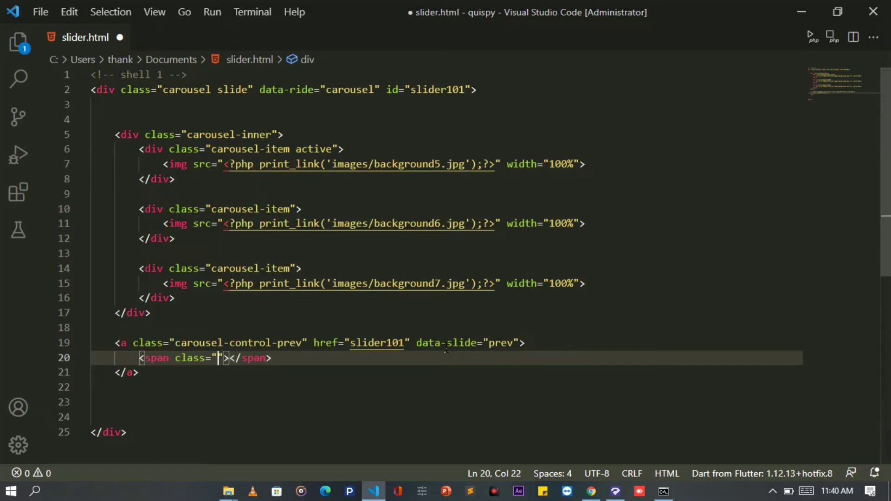
pyautogui.write('carousel-control-prev')
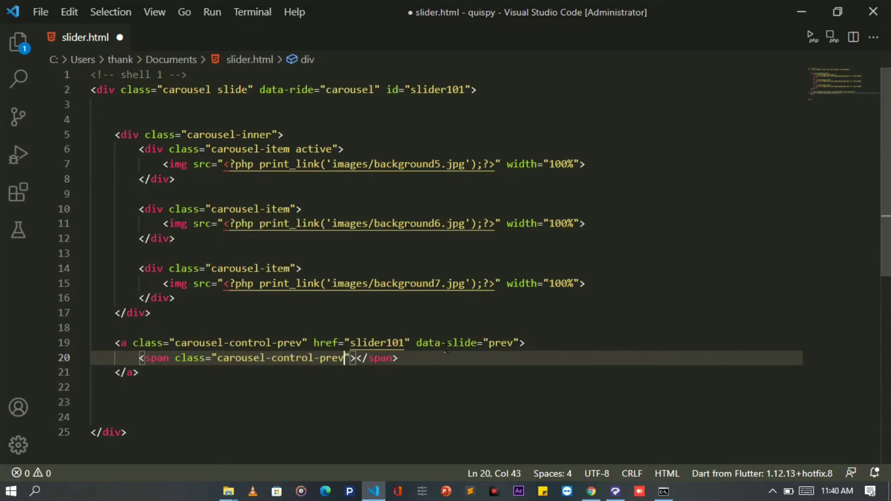
pyautogui.write('-icon')
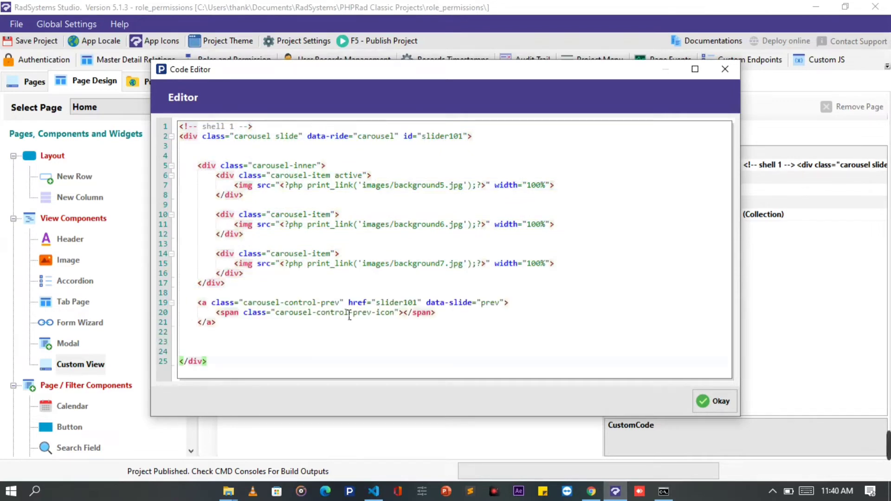
# Save the custom code with the previous-slide link and republish the project.
pyautogui.click(714, 402)
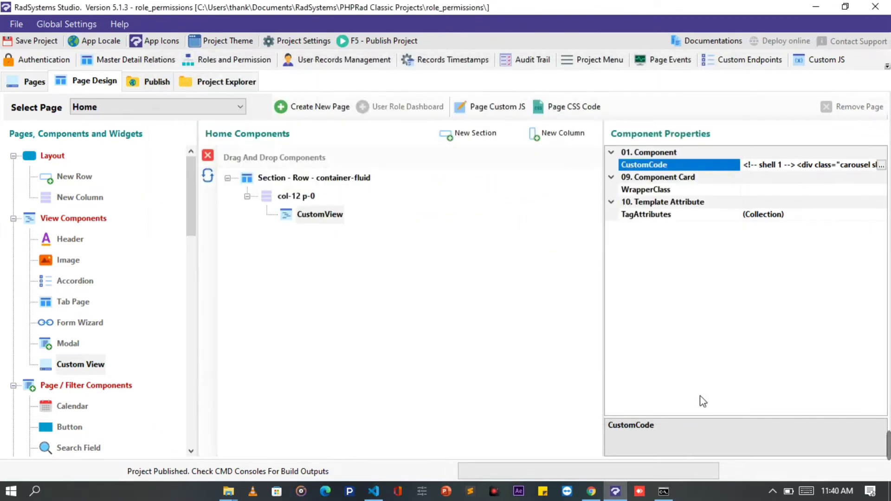
pyautogui.click(379, 41)
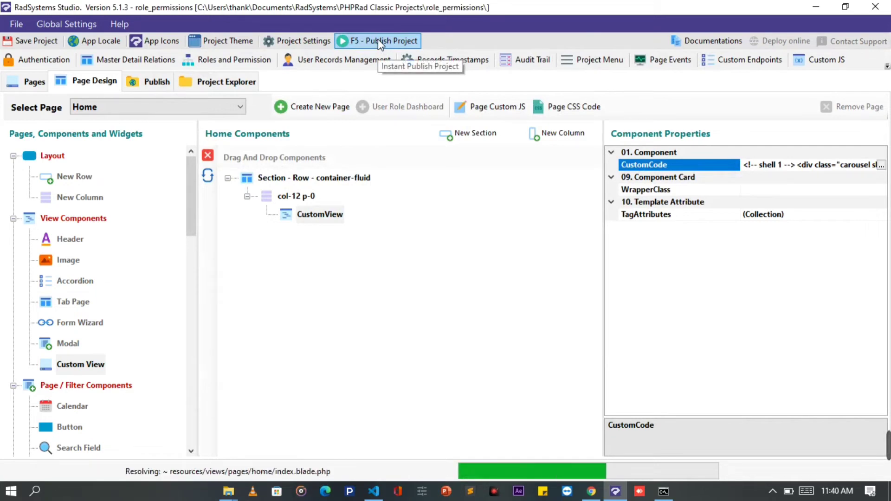
pyautogui.click(377, 41)
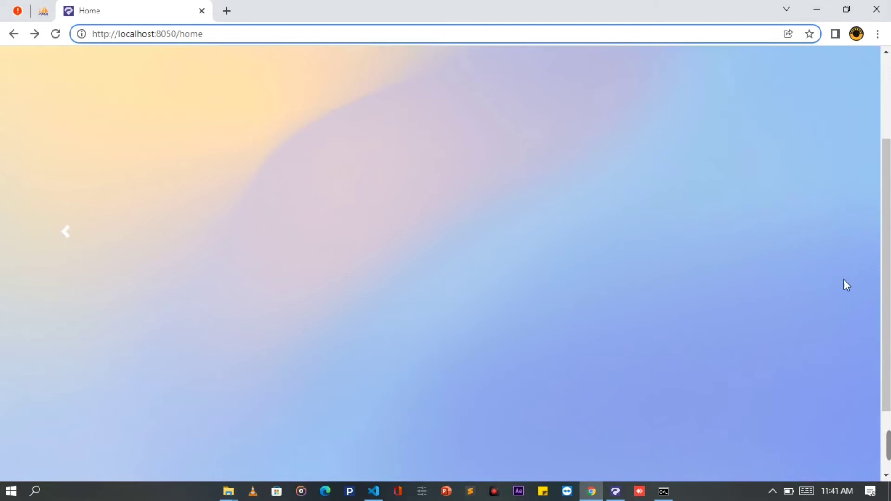
pyautogui.moveTo(48, 206)
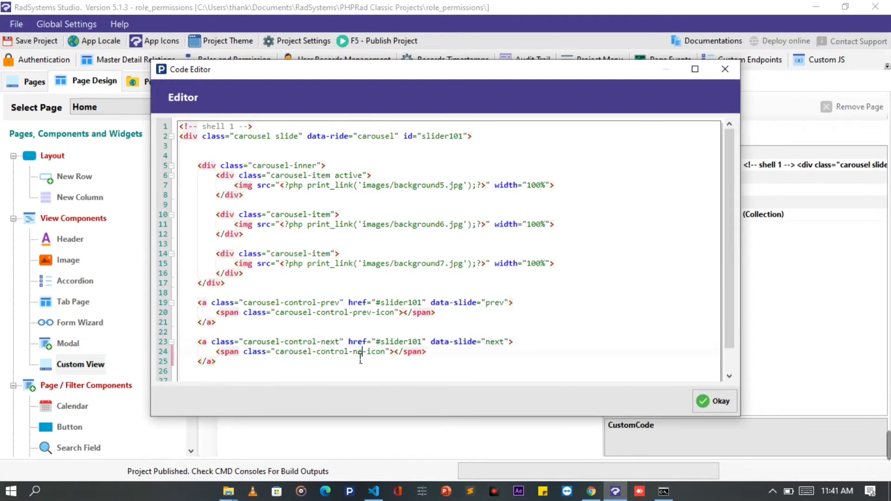
# Save the custom code containing both #slider101 slide links and republish the project.
pyautogui.click(715, 401)
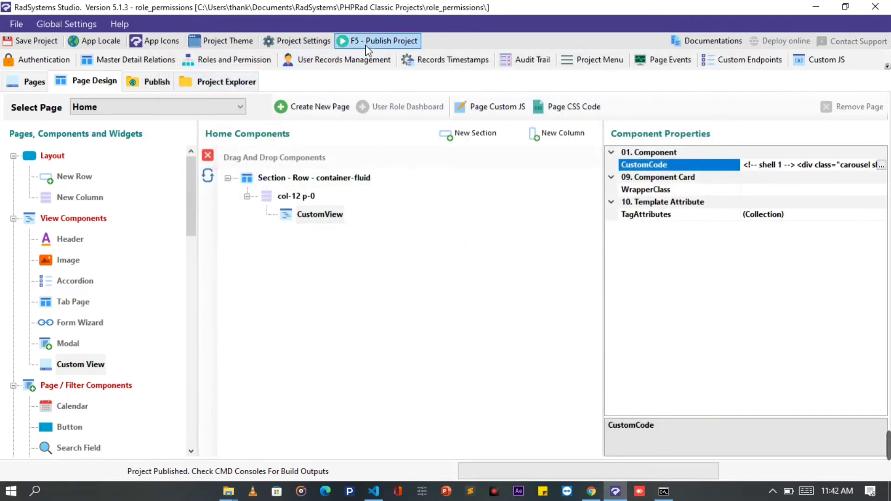
pyautogui.click(377, 41)
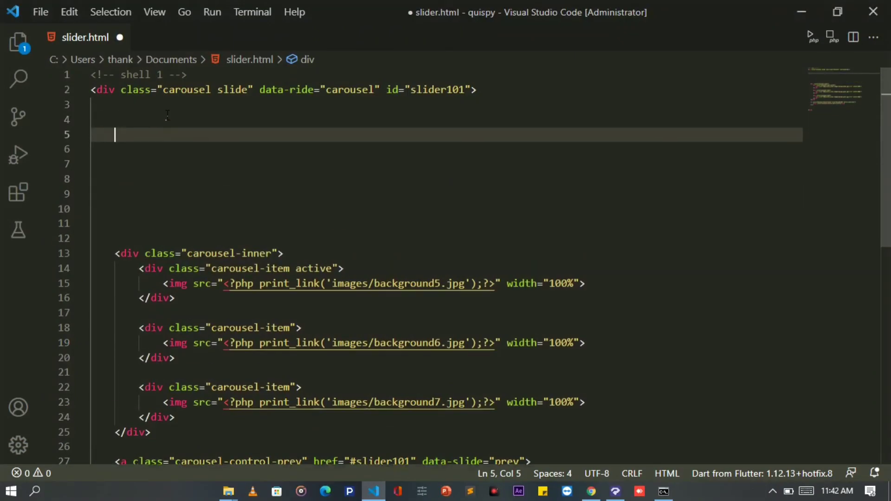
# Add an <ol class="carousel-indicators"> with three #slider101 items for slides 0, 1 and 2.
pyautogui.write('<ol')
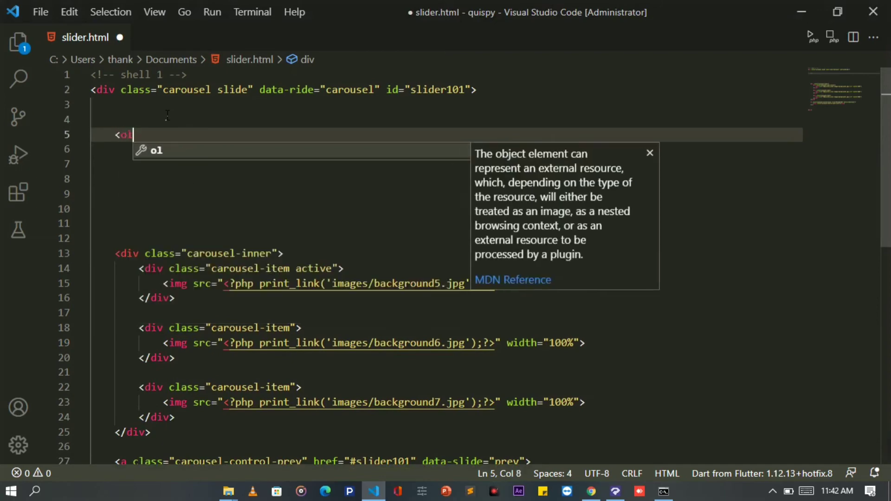
pyautogui.write('clas')
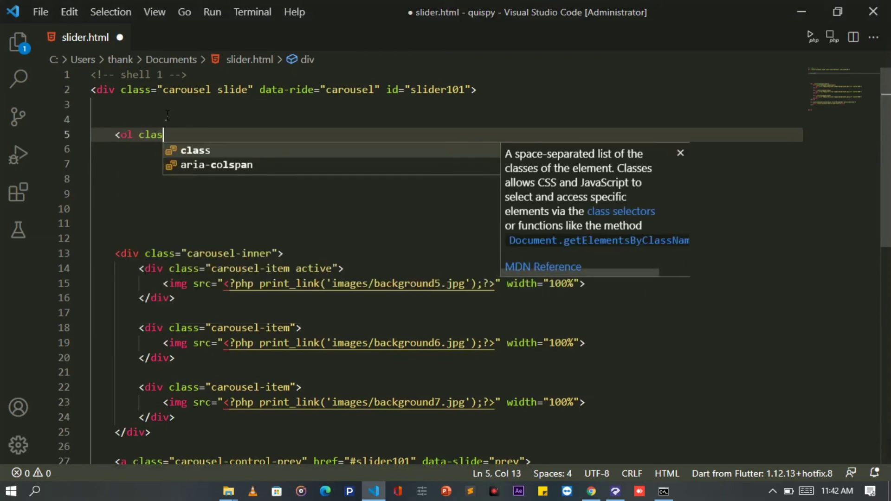
pyautogui.write('="c')
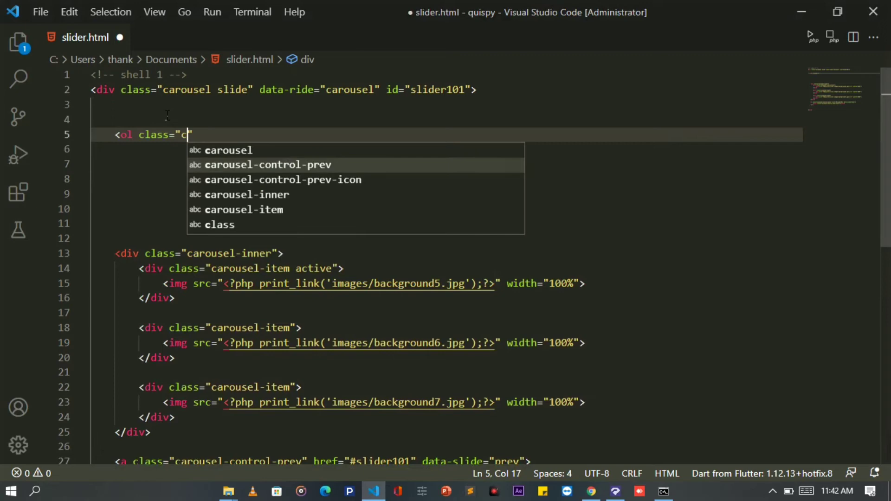
pyautogui.write('oa')
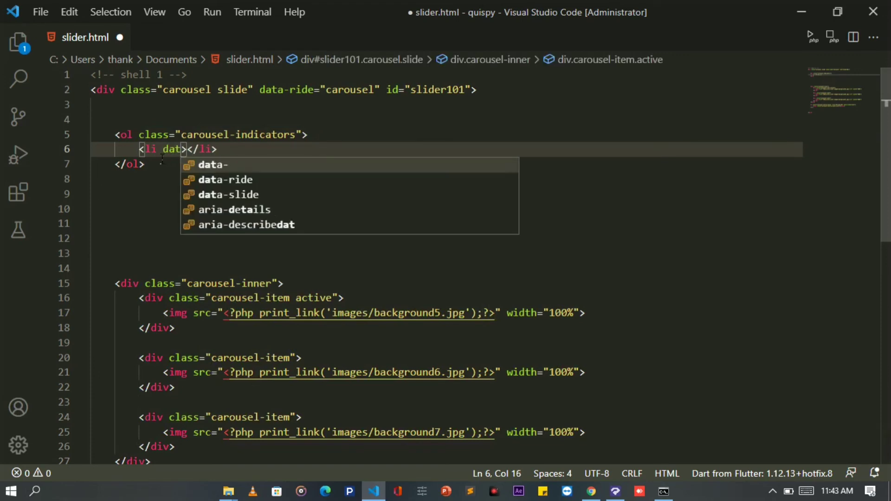
pyautogui.write('-targt')
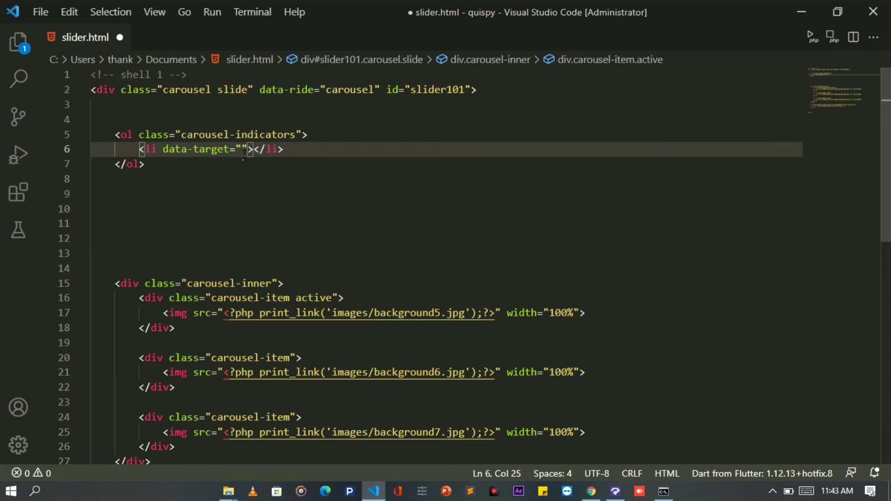
pyautogui.write('#slider101')
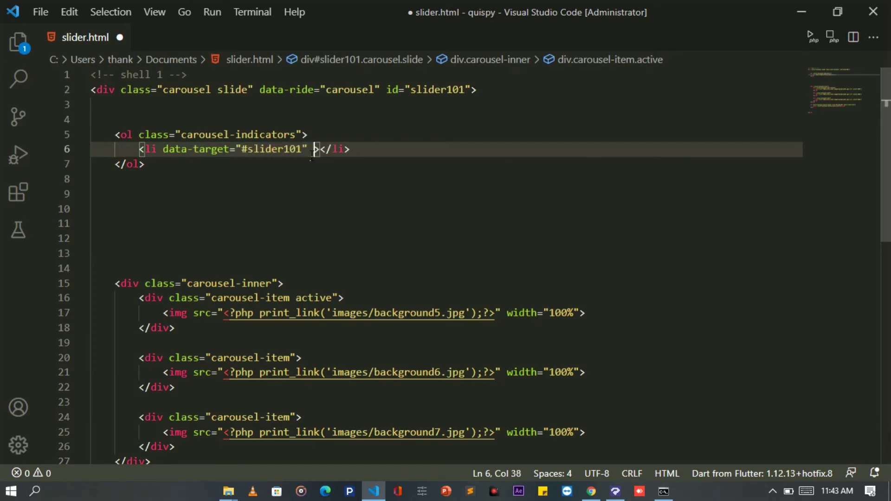
pyautogui.write('class="active"')
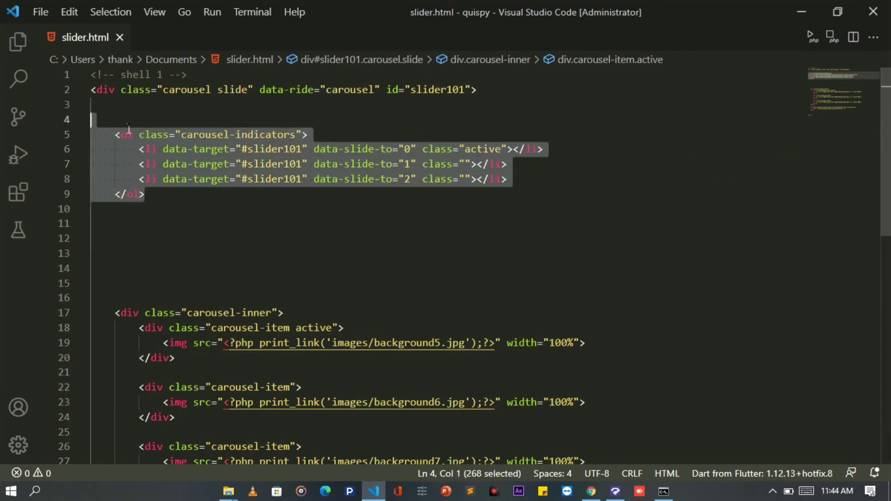
pyautogui.click(615, 490)
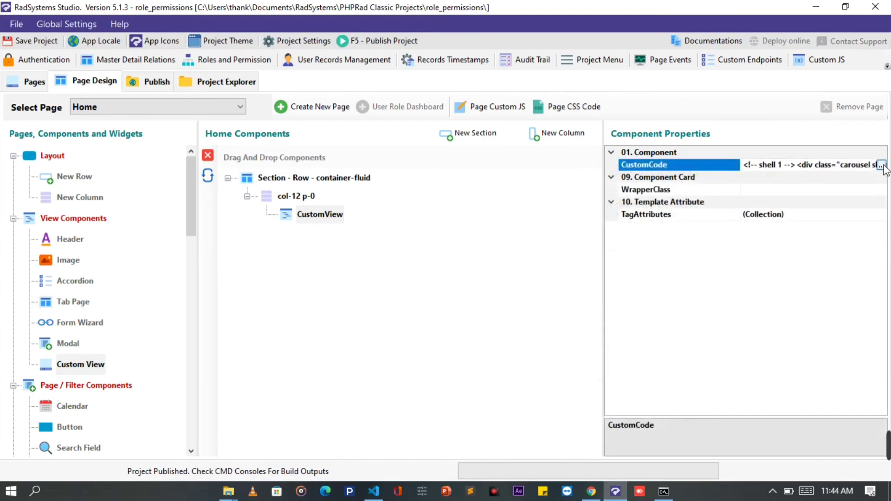
# Paste the code with the carousel-indicators list into the home view's CustomCode and save.
pyautogui.click(882, 164)
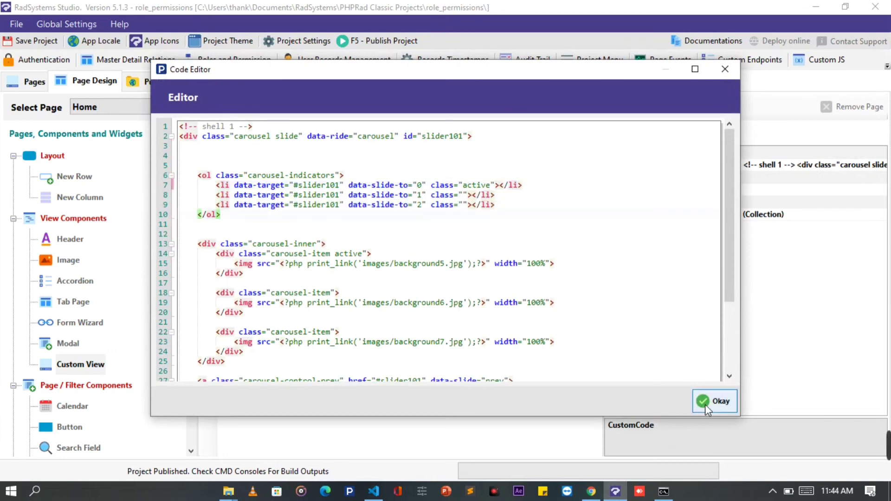
pyautogui.click(714, 401)
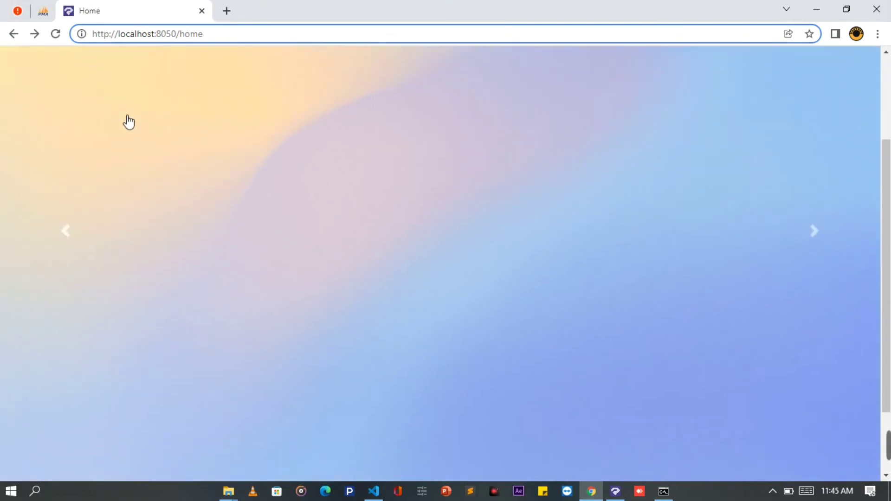
# Scroll the Home page down to the three slide indicators and back up.
pyautogui.scroll(-3)
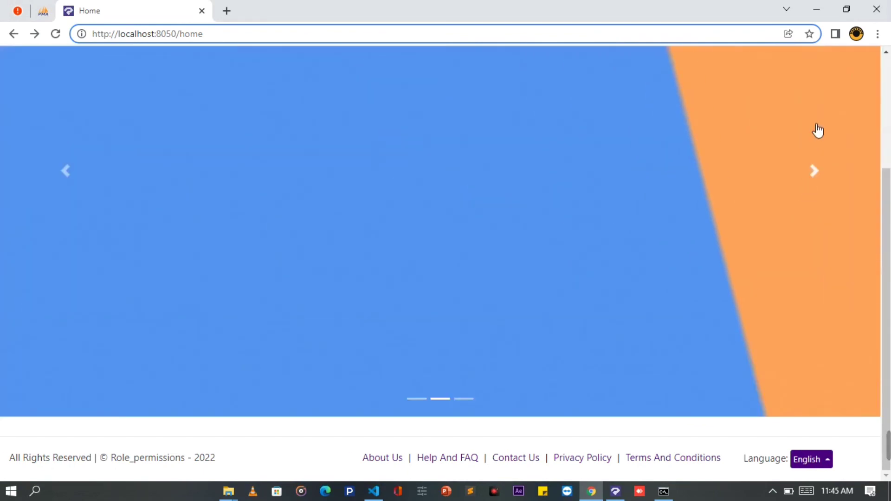
pyautogui.scroll(3)
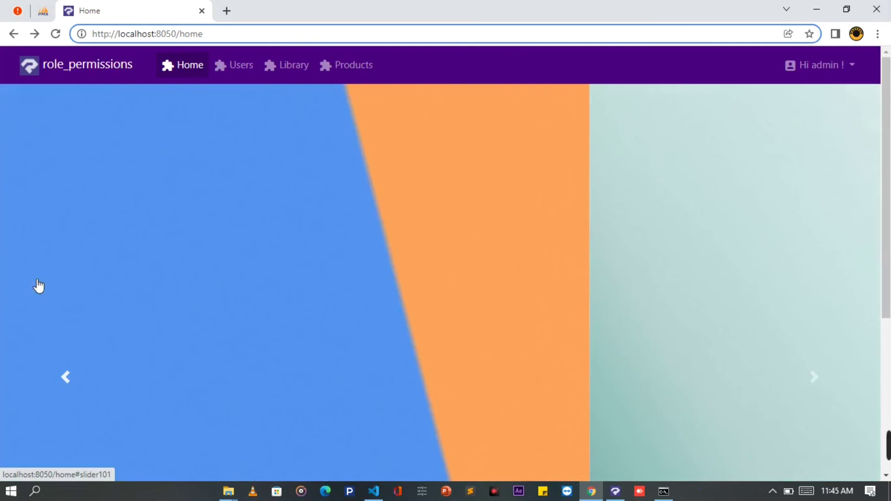